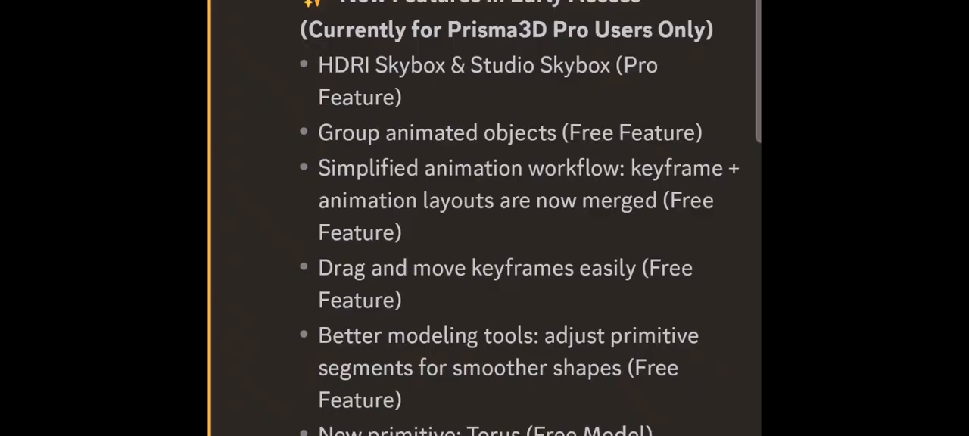
Raise the cube's mesh segment count in the Mesh settings and confirm it with Done
scroll("down", 3)
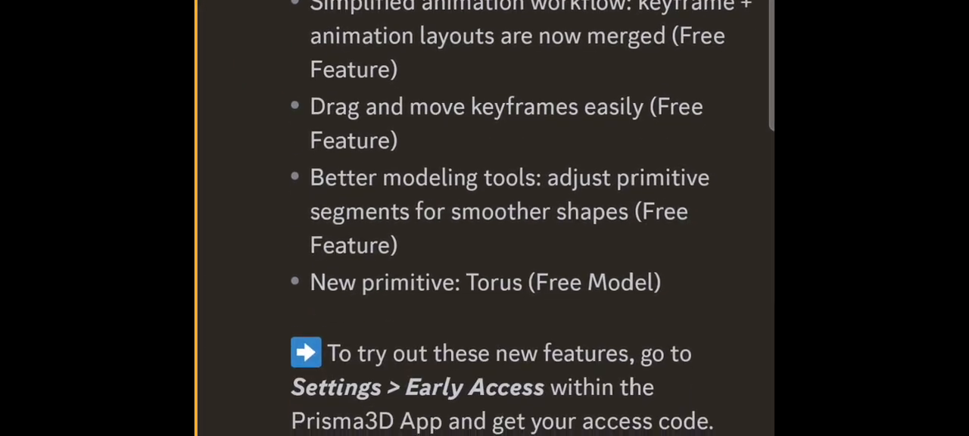
scroll("down", 3)
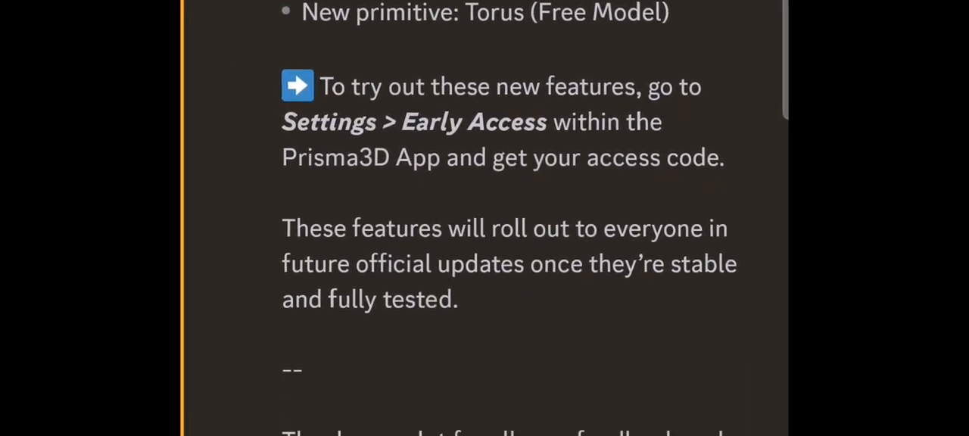
scroll("down", 3)
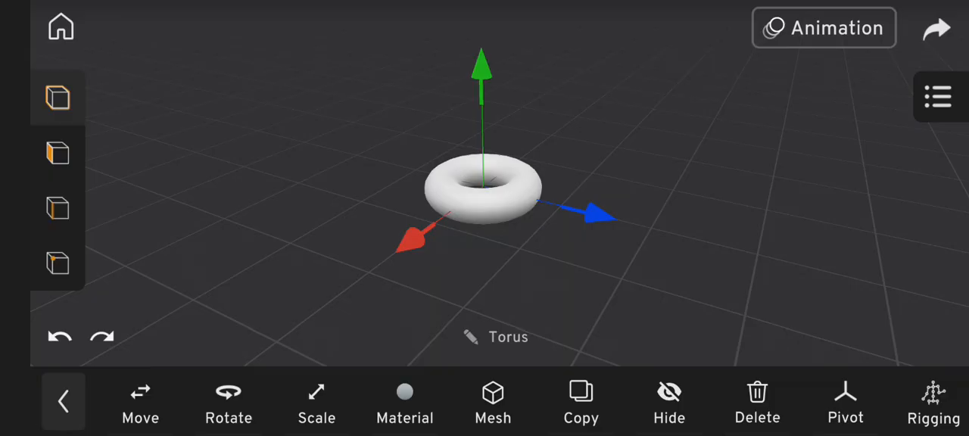
left_click(493, 401)
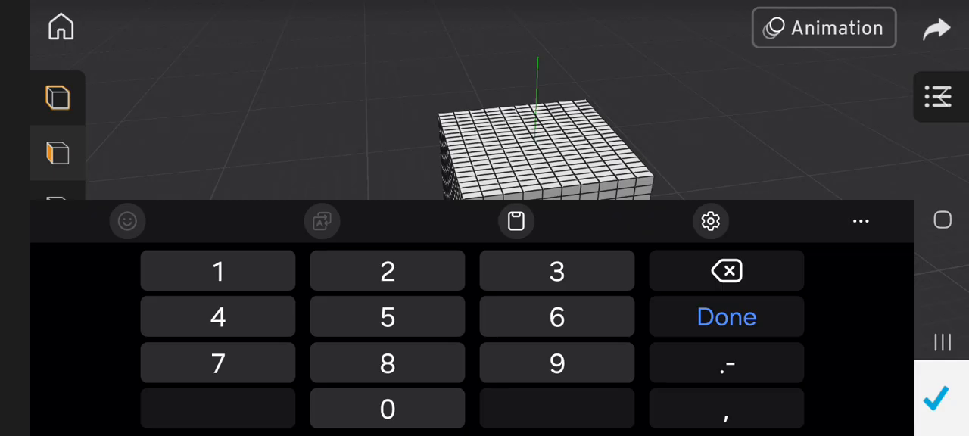
left_click(726, 317)
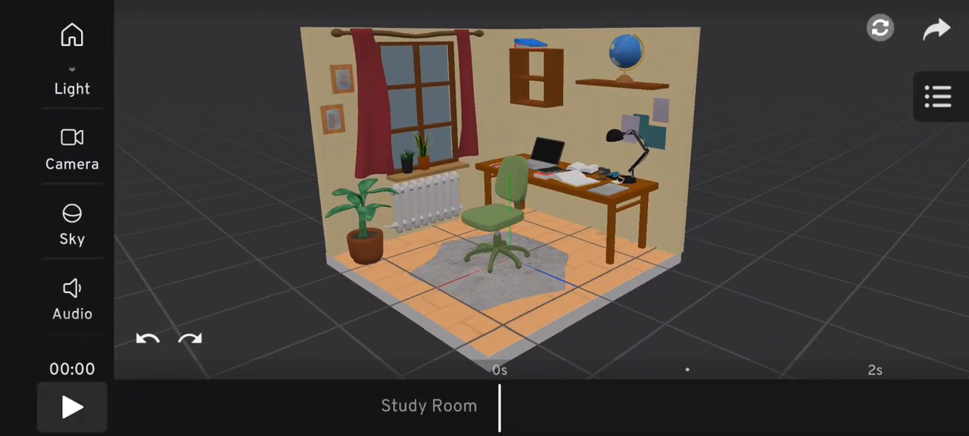
Pick a skybox for the Study Room and set the HDRI time slider to 12
left_click(72, 223)
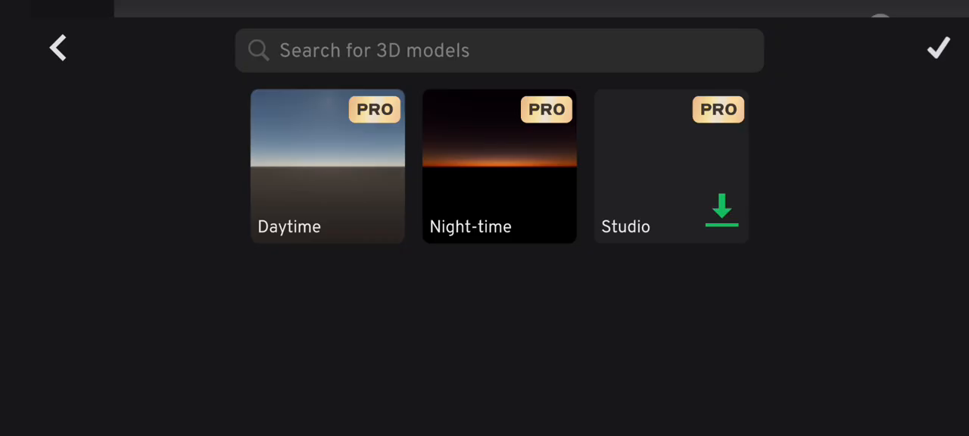
left_click(722, 211)
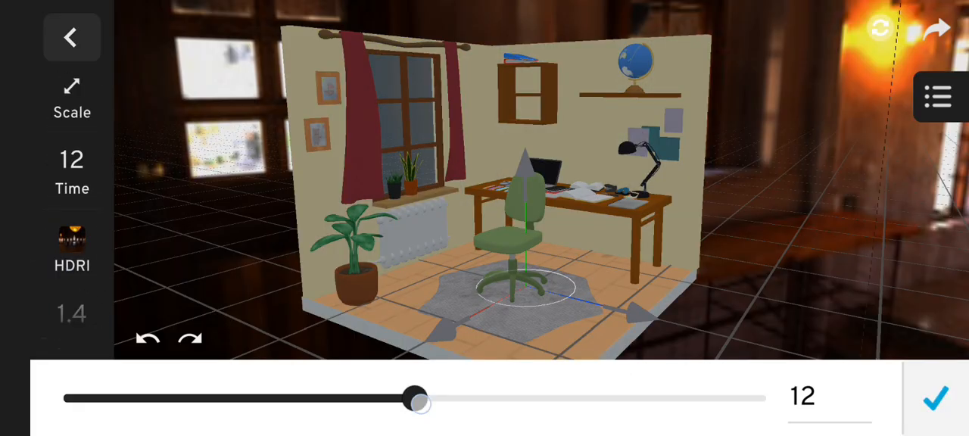
left_click_drag(415, 399, 652, 399)
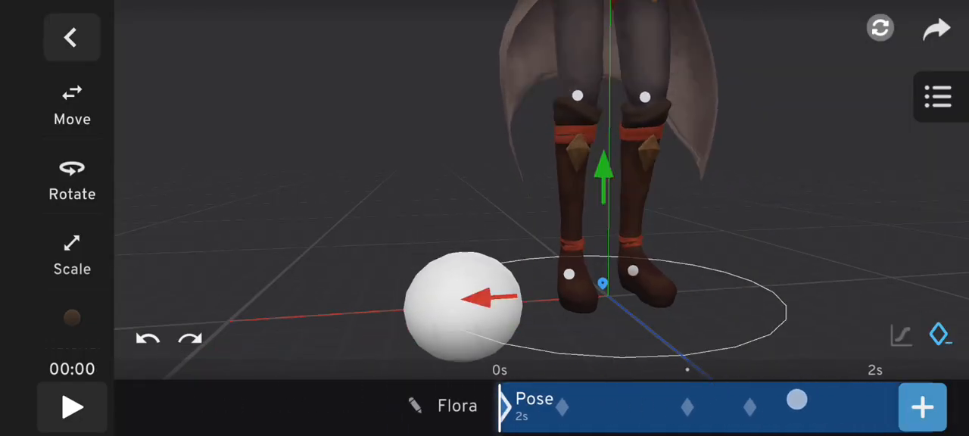
Select Flora's Pose clip in the merged timeline and play the animation
left_click(70, 412)
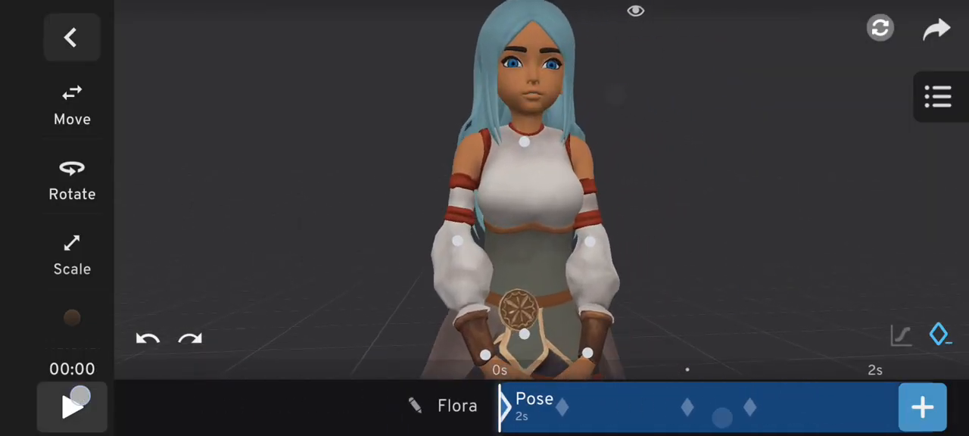
left_click(70, 37)
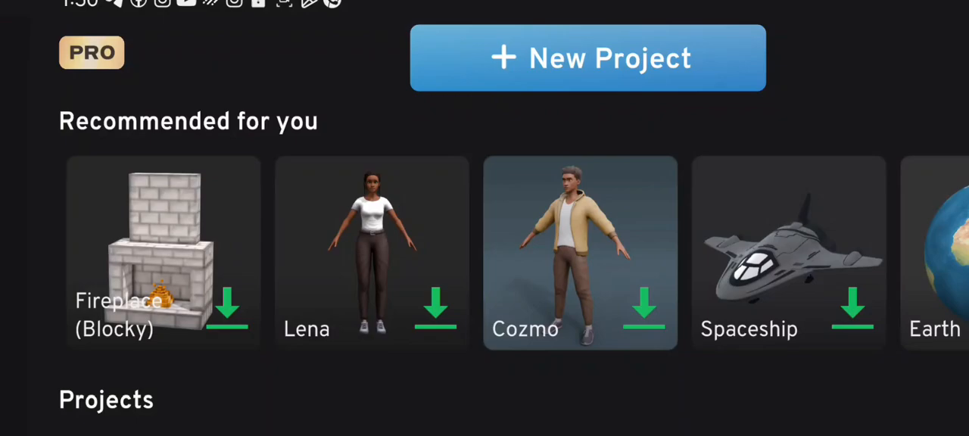